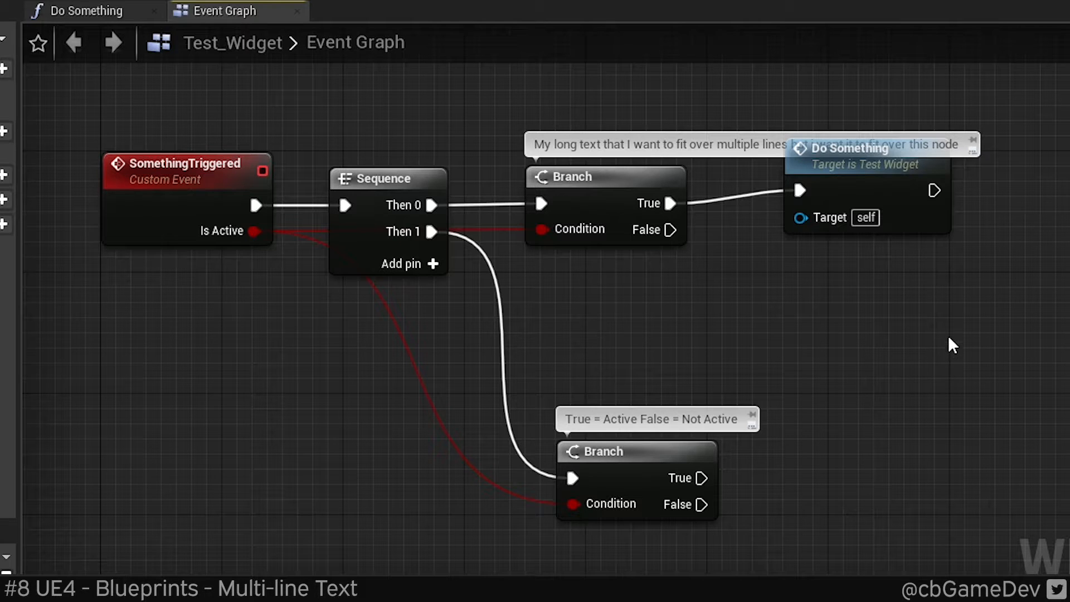
{"action": "mouse_move", "coordinate": [670, 171]}
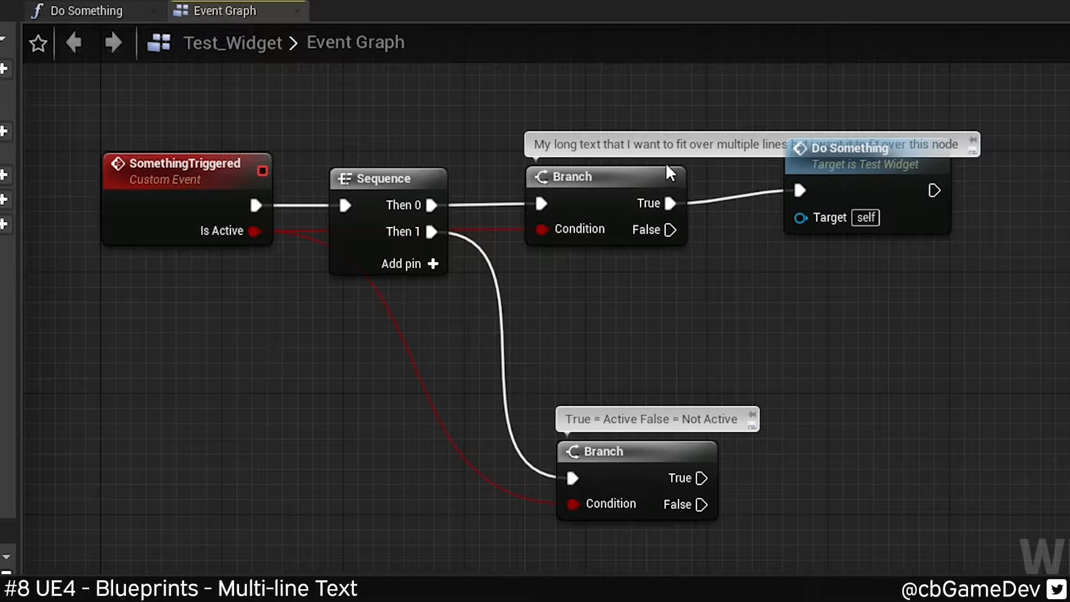
Inspect the Text Render actor's Text property, then open Test_Widget in the UMG Designer.
{"action": "left_click", "coordinate": [676, 144]}
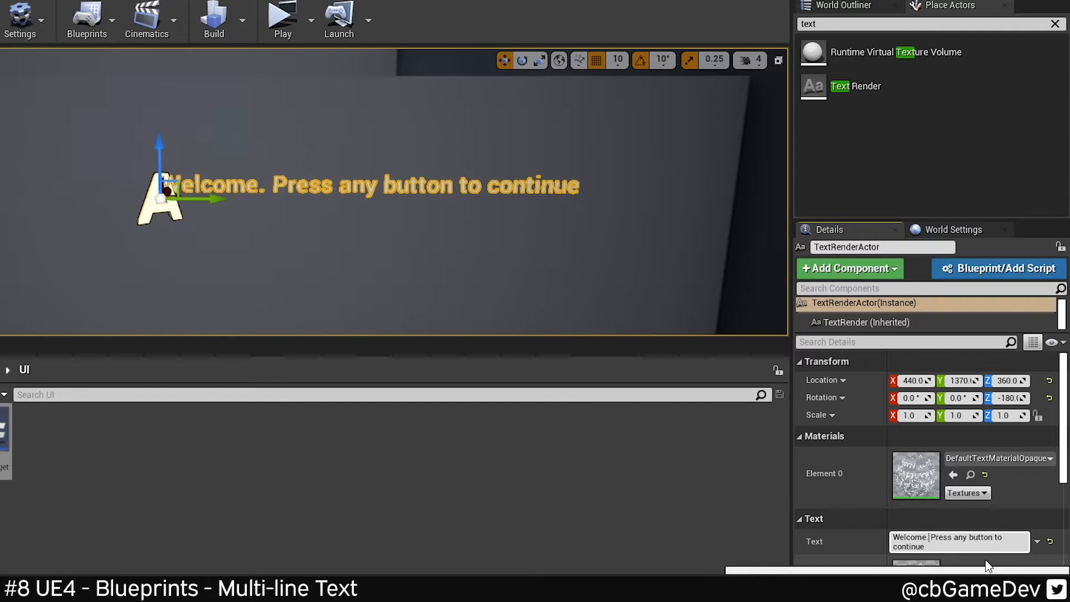
{"action": "key", "text": "Enter"}
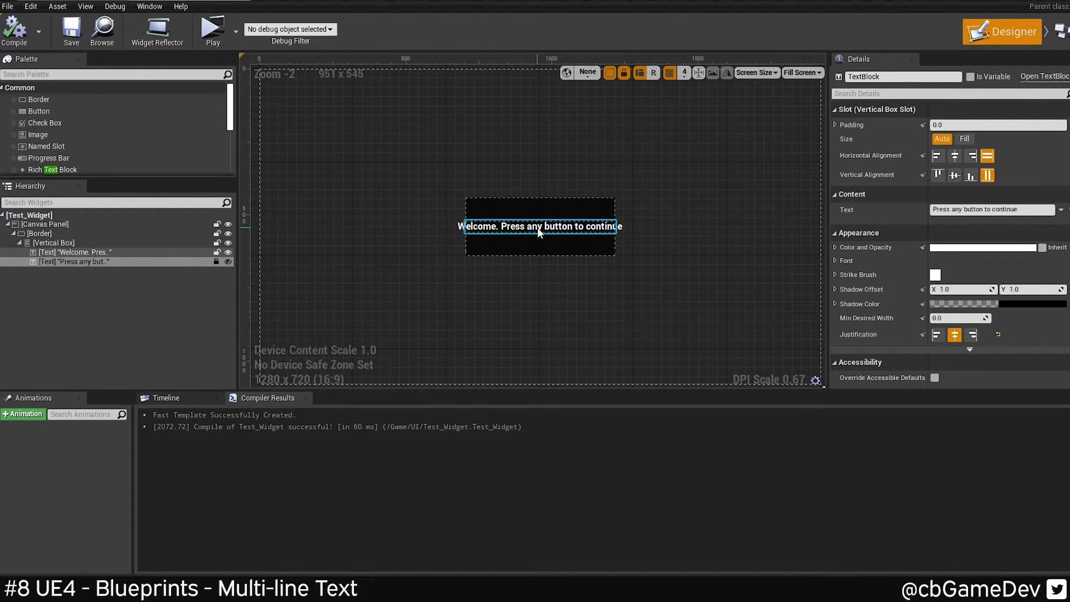
{"action": "left_click", "coordinate": [539, 225]}
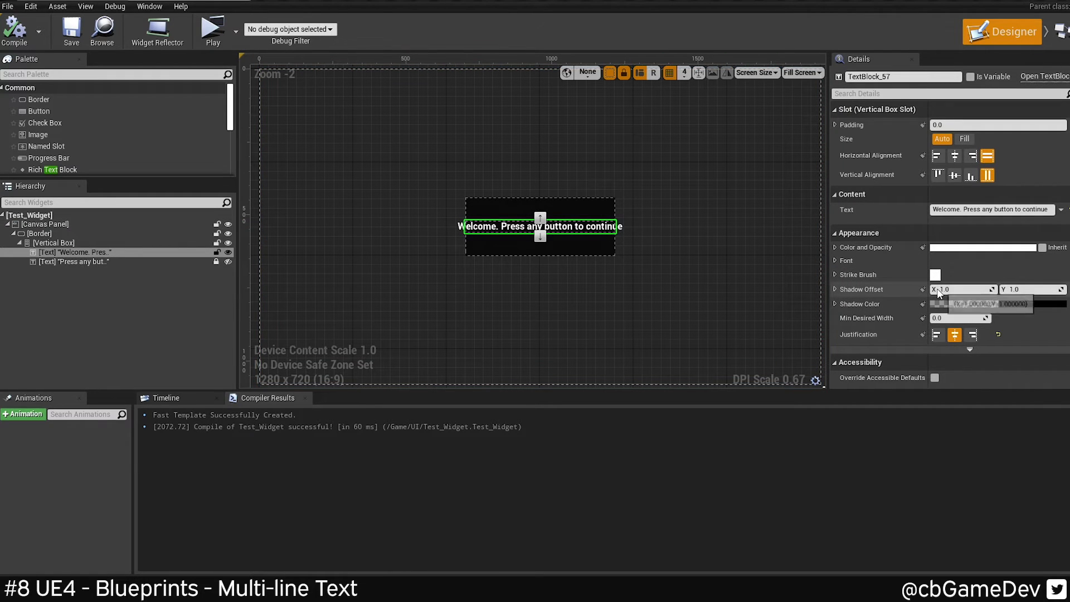
{"action": "scroll", "scroll_direction": "down", "scroll_amount": 3}
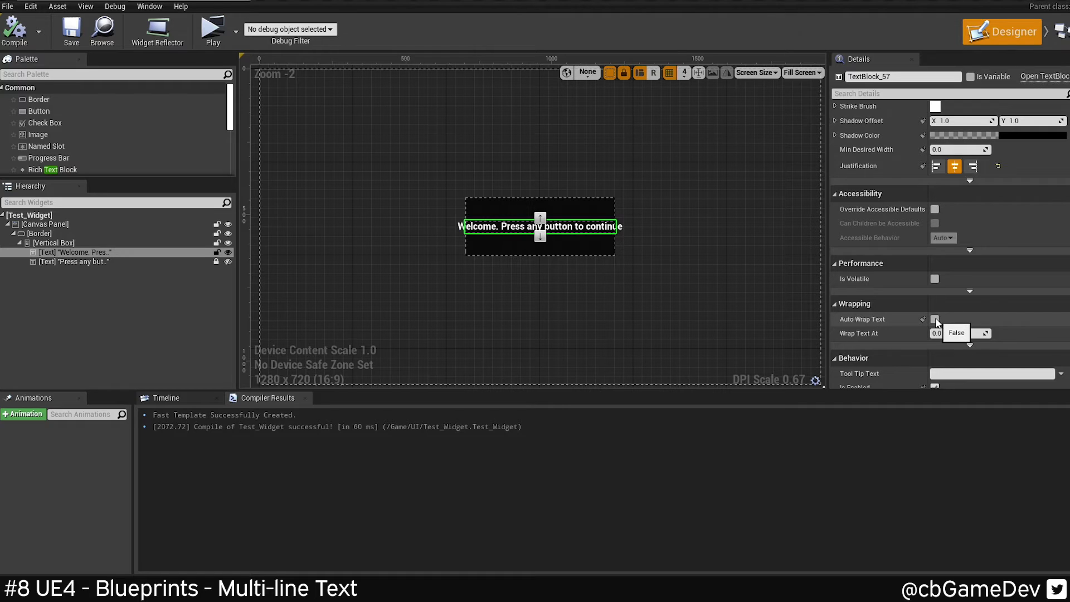
{"action": "left_click", "coordinate": [934, 318]}
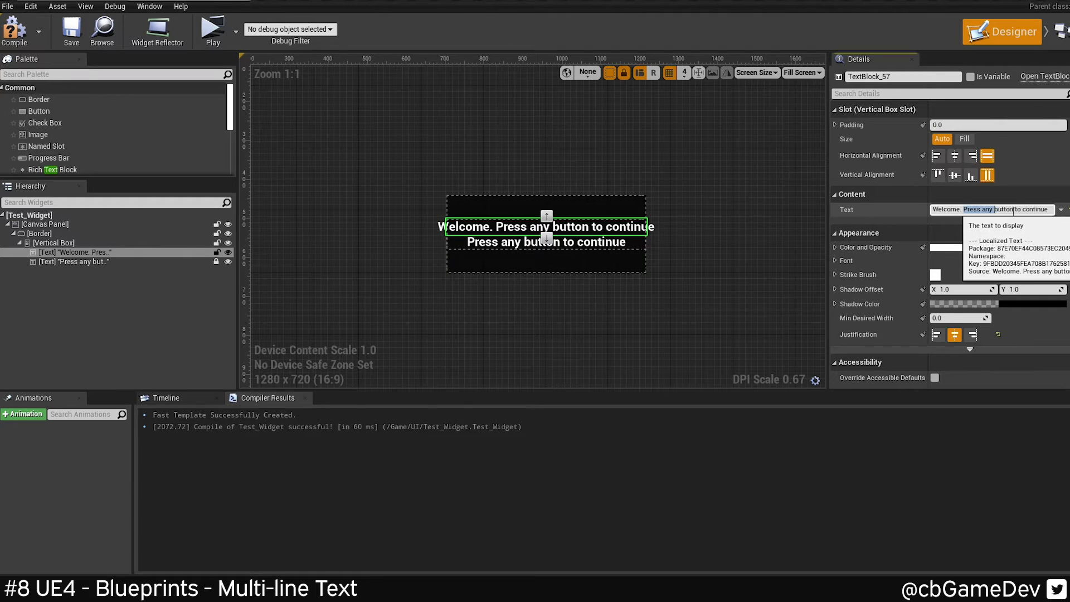
Enter 'Welcome' and 'Press any button to continue' as two lines in the first text block.
{"action": "type", "text": "Welcome."}
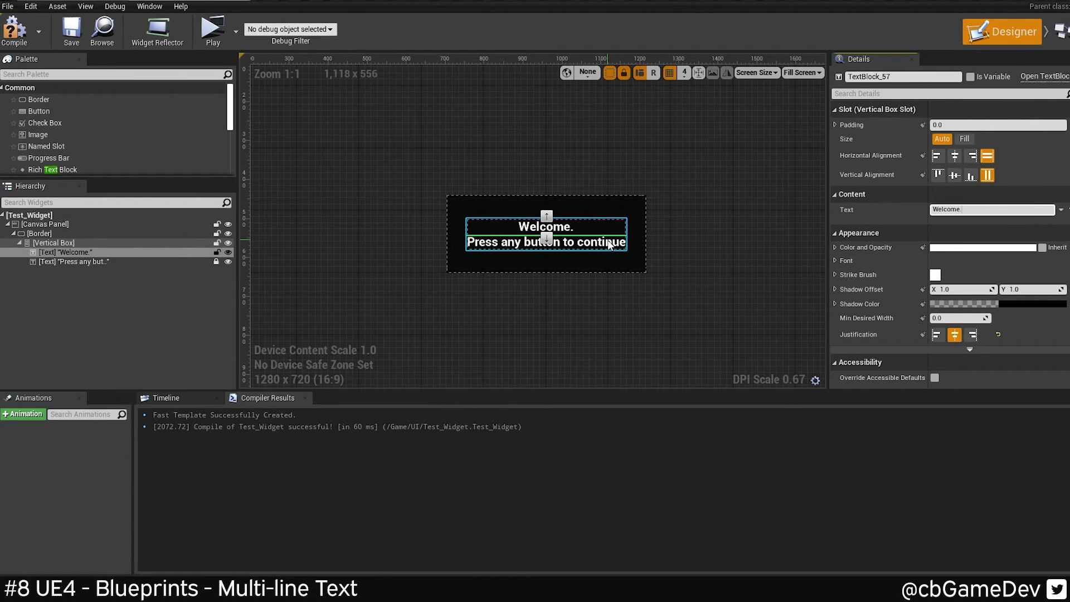
{"action": "type", "text": "Welcome. Press any button to continue"}
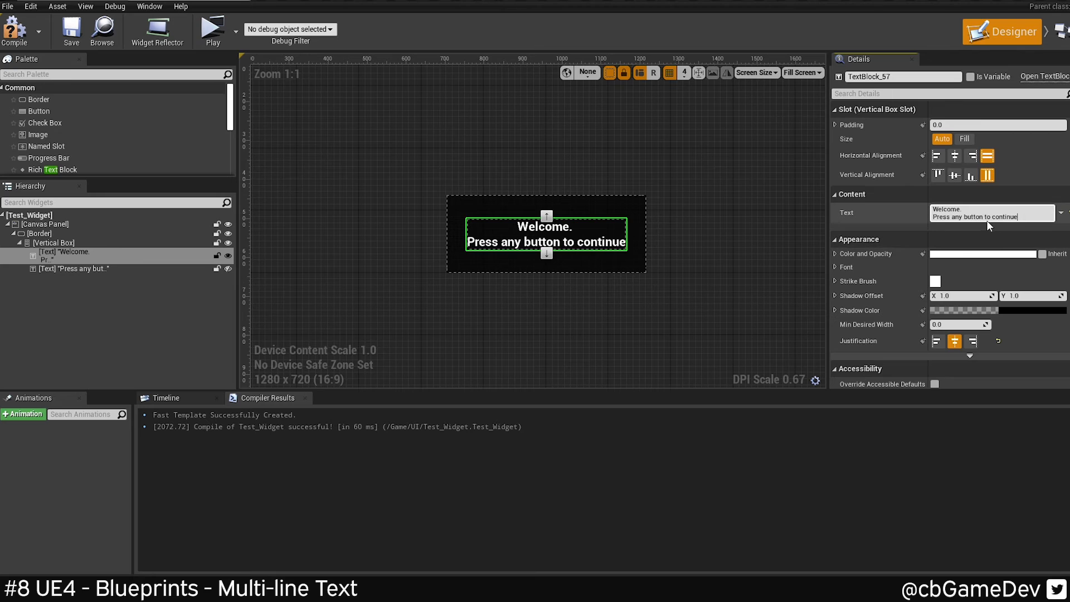
{"action": "mouse_move", "coordinate": [990, 212]}
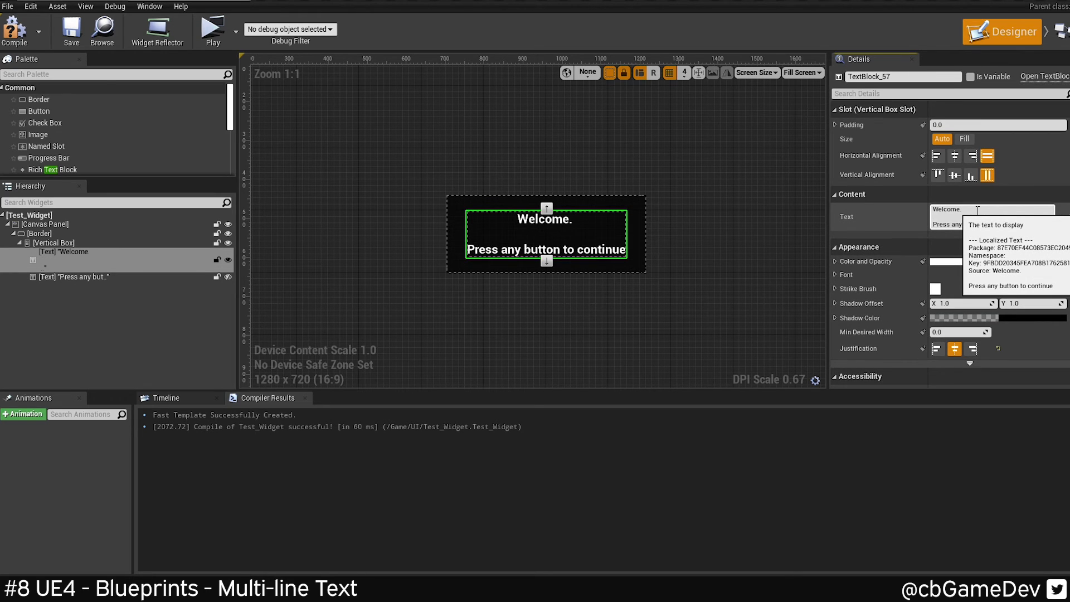